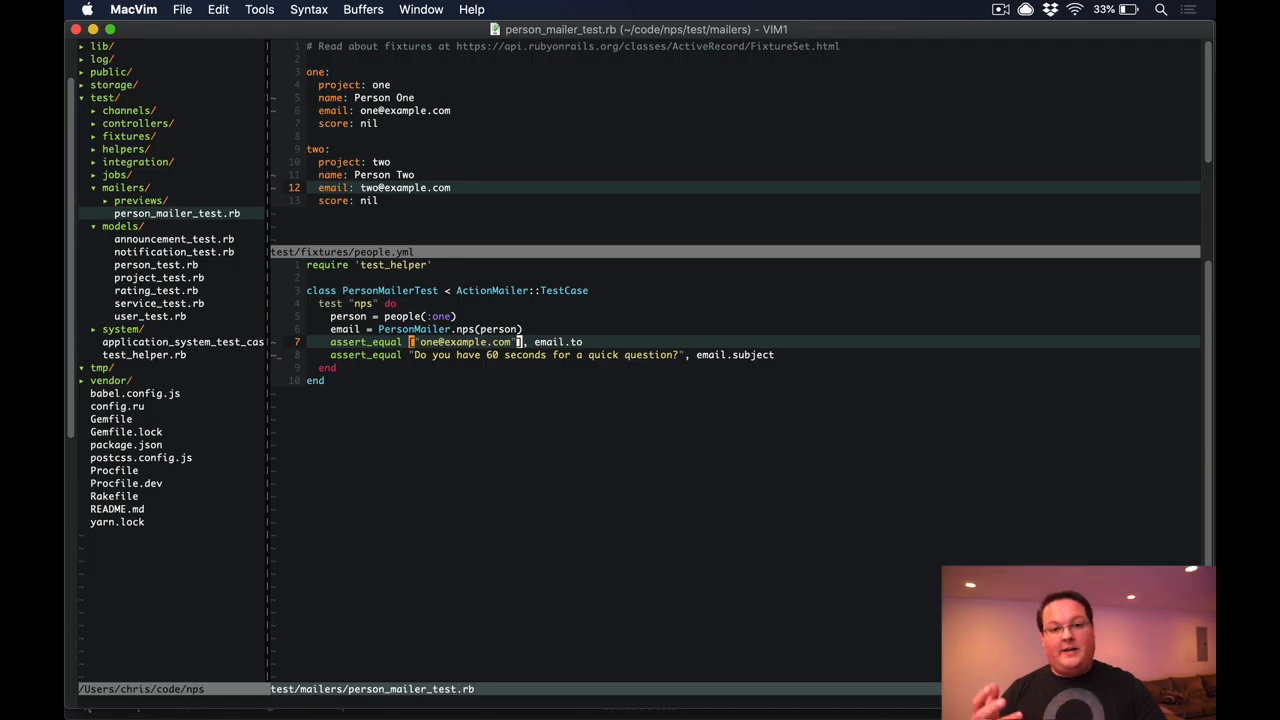
click(375, 123)
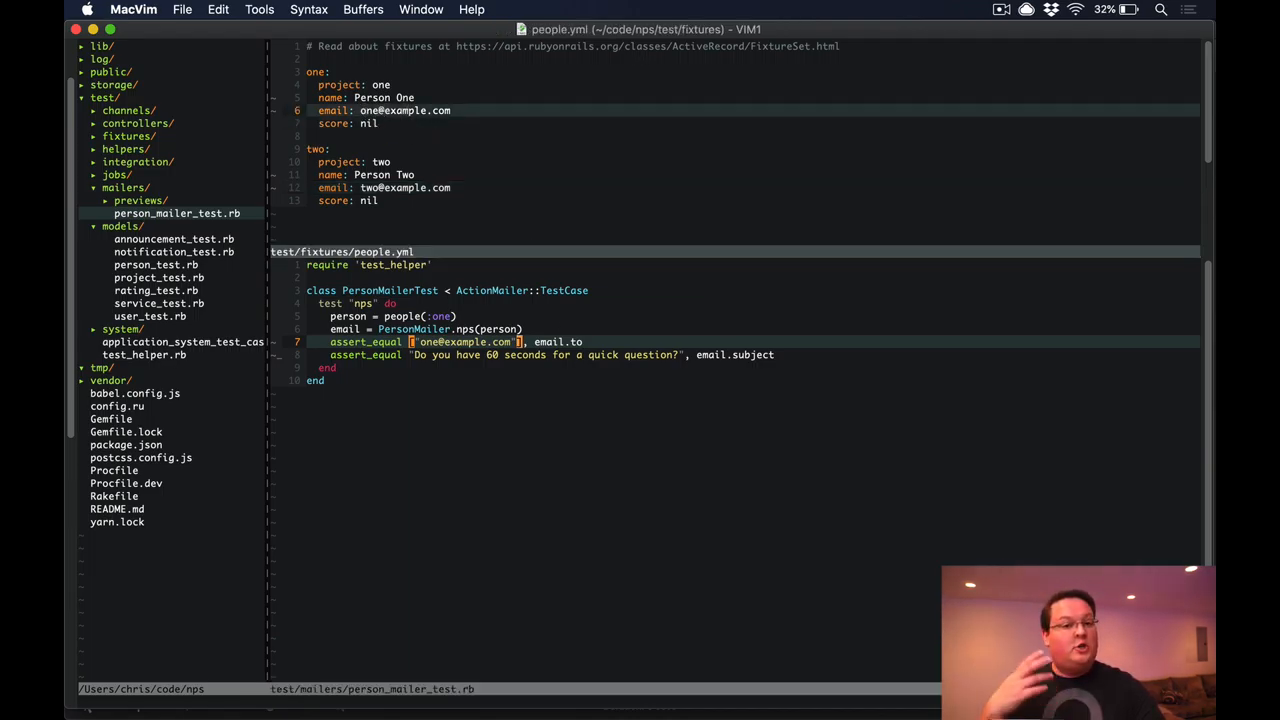
text(person-)
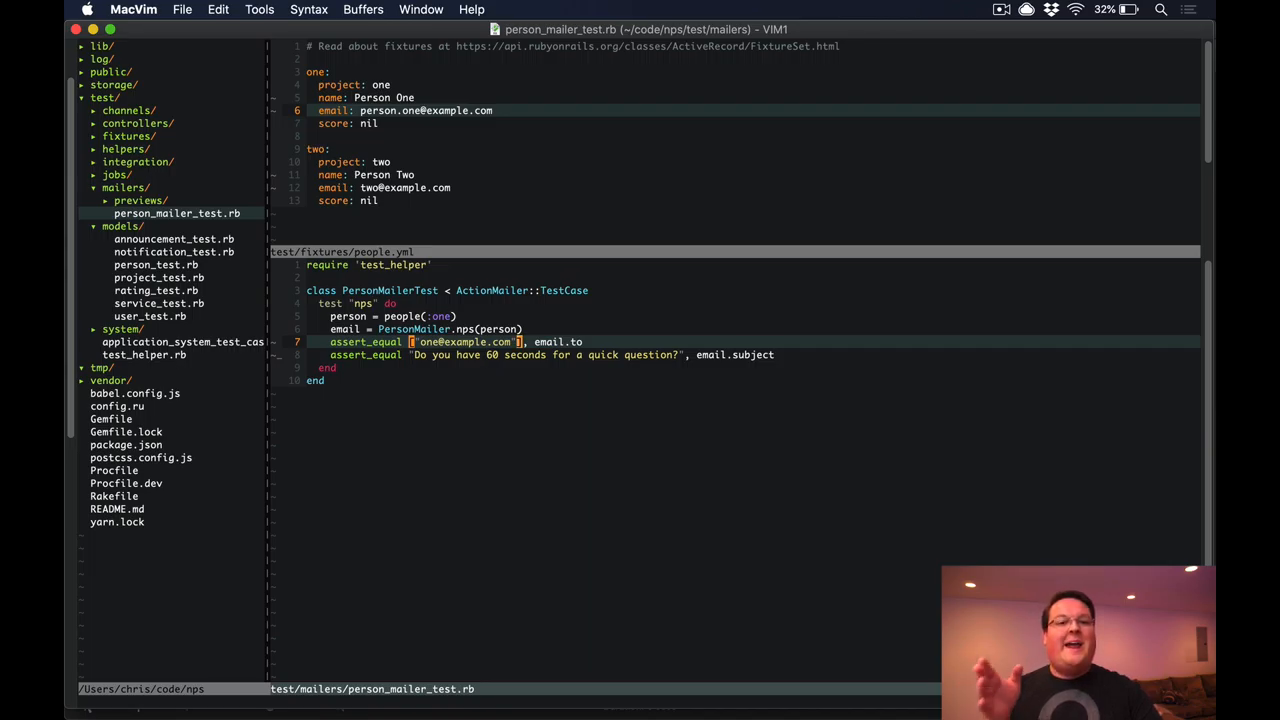
mouse_move(453, 187)
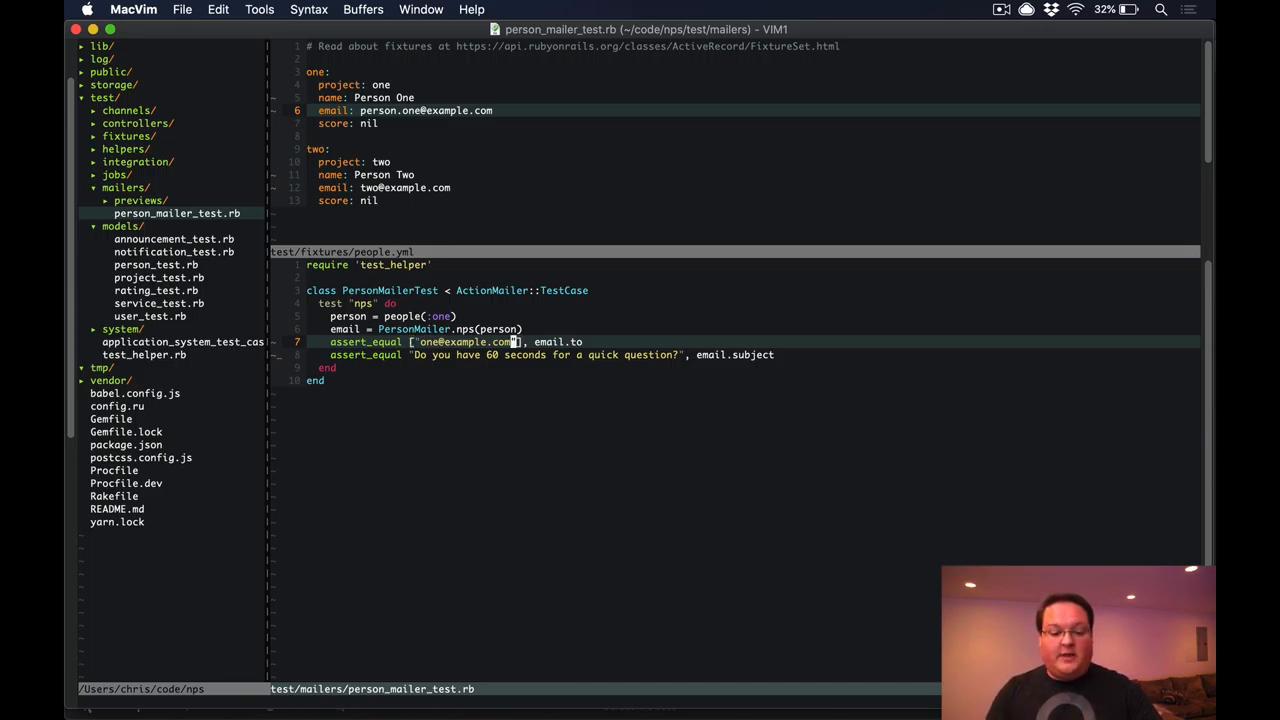
Replace the hardcoded recipient address in person_mailer_test.rb with person.email
key(d)
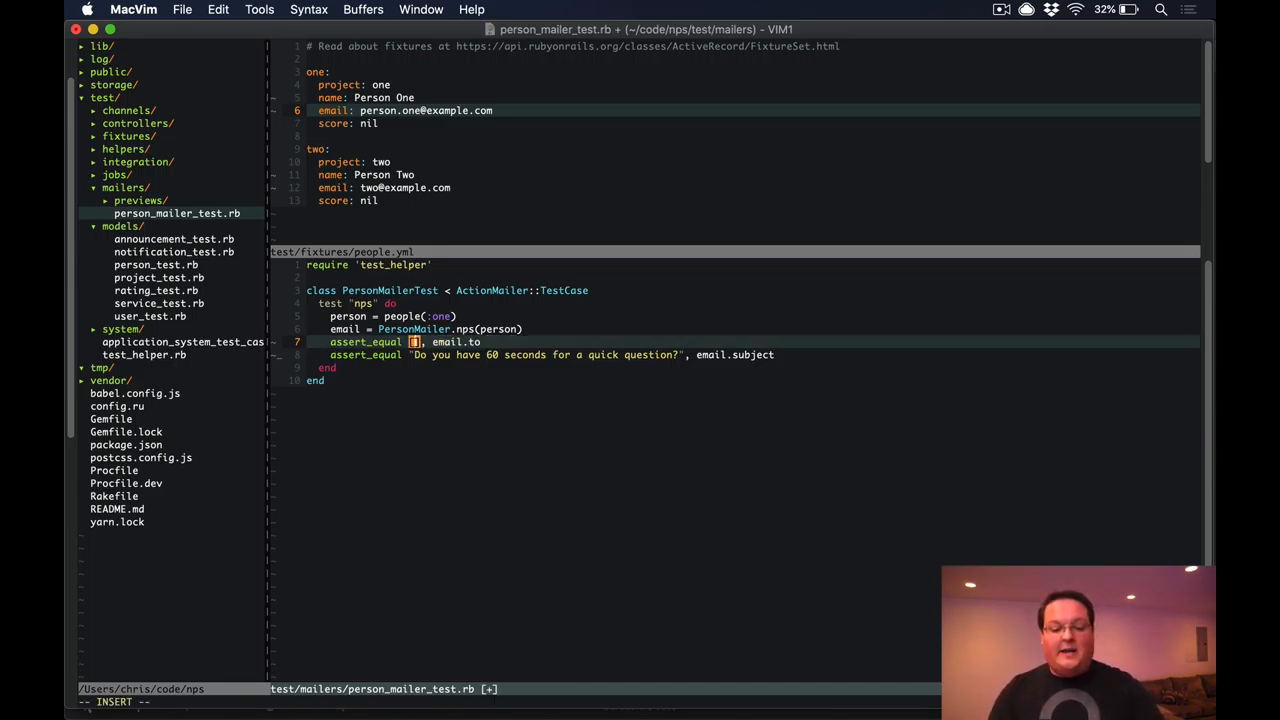
text(person.email)
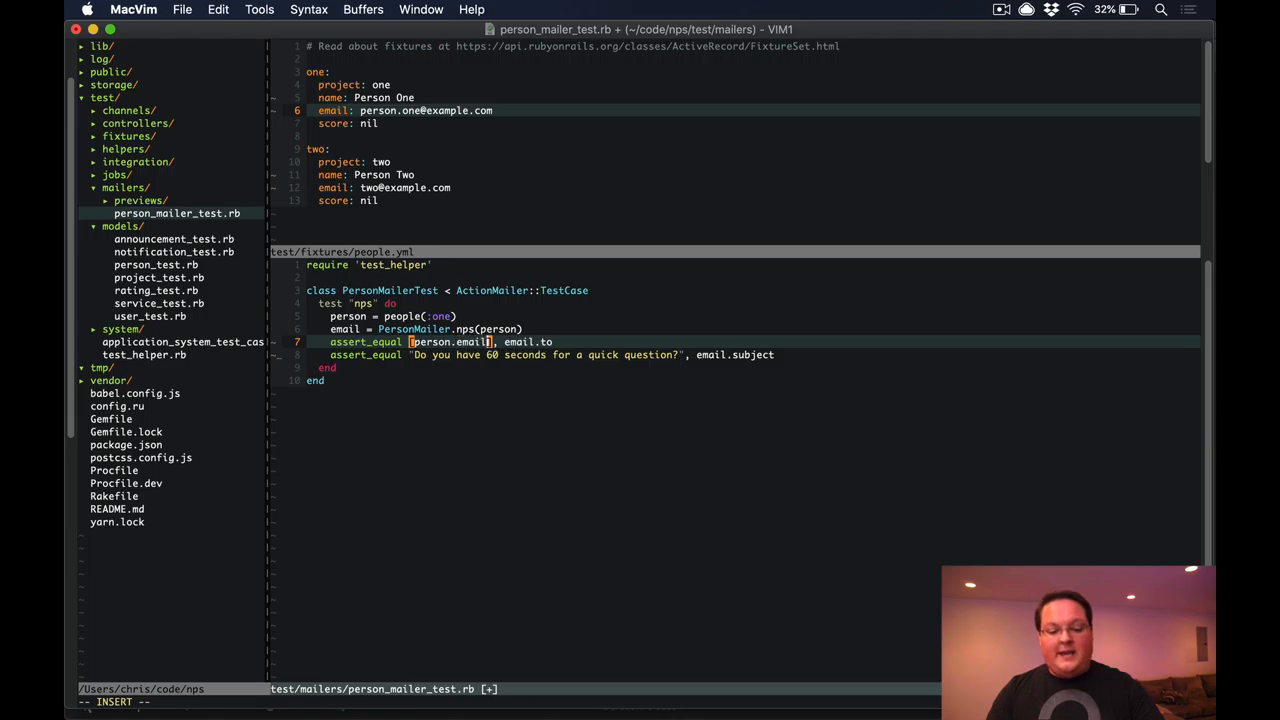
key(Escape)
text(mail to: @person.email, subject: "H)
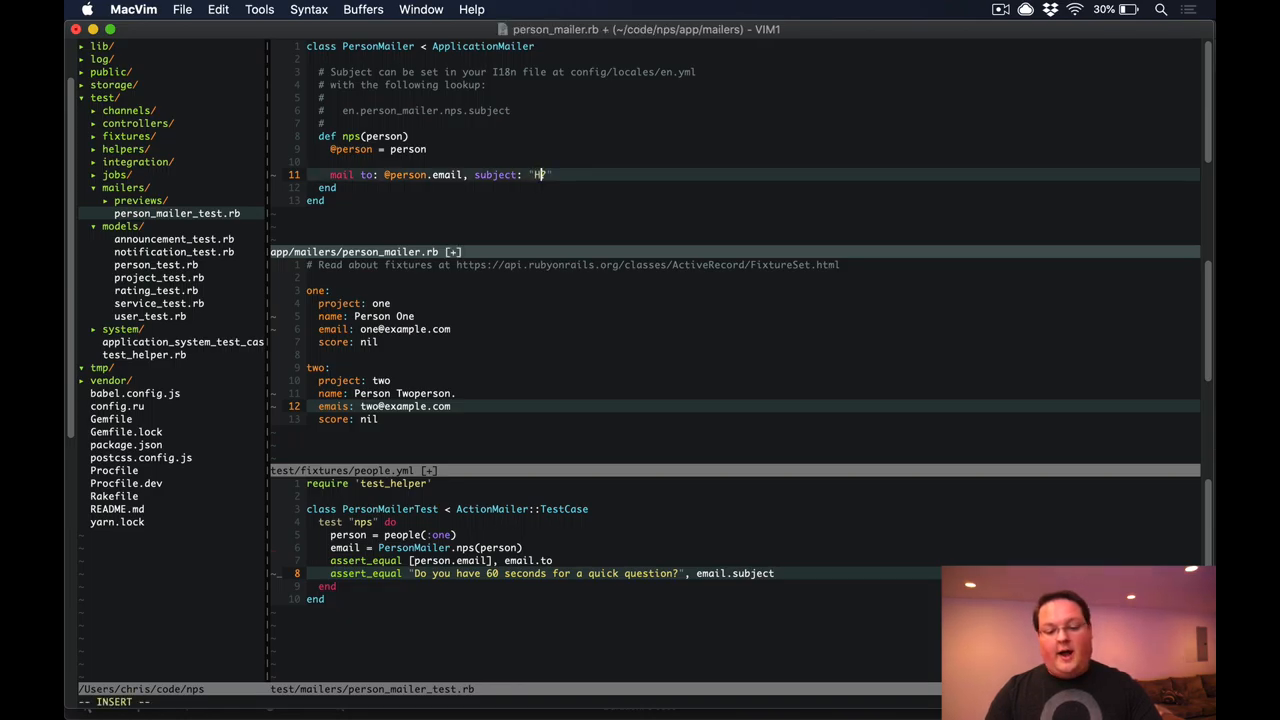
Finish the subject in person_mailer.rb, save it with :w and run the nps mailer test
text(ello)
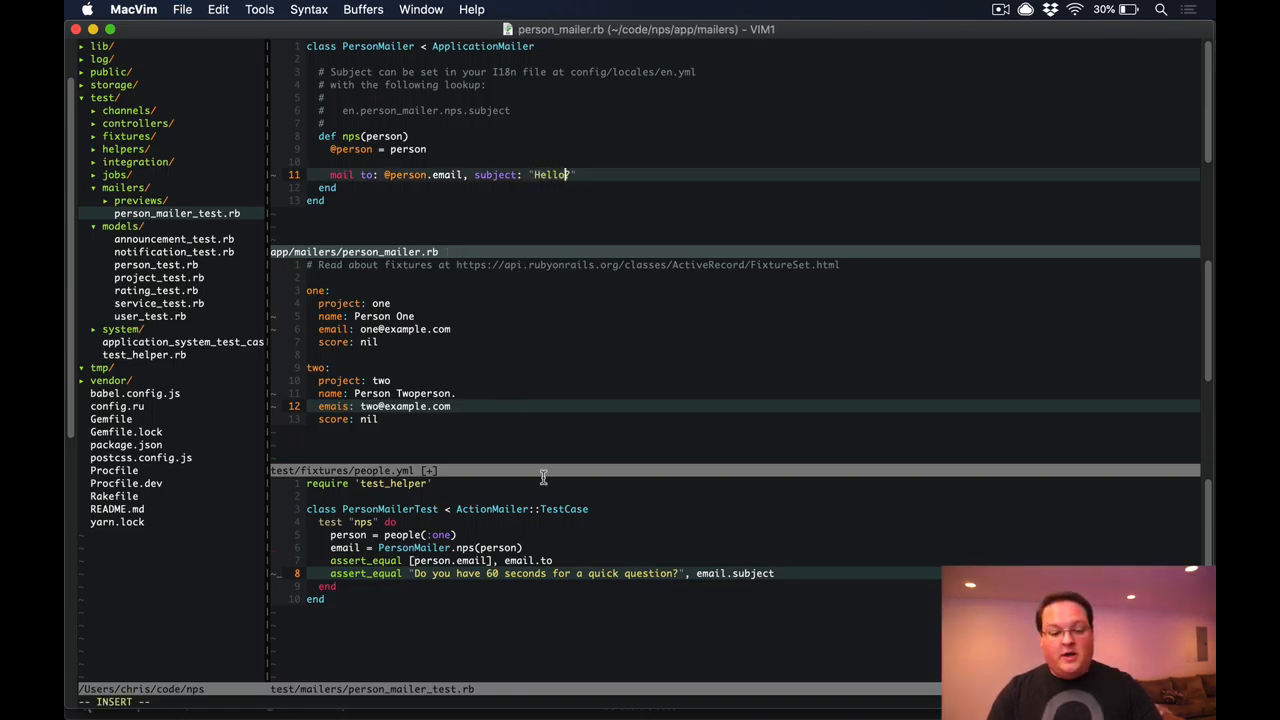
text(?)
key(Return)
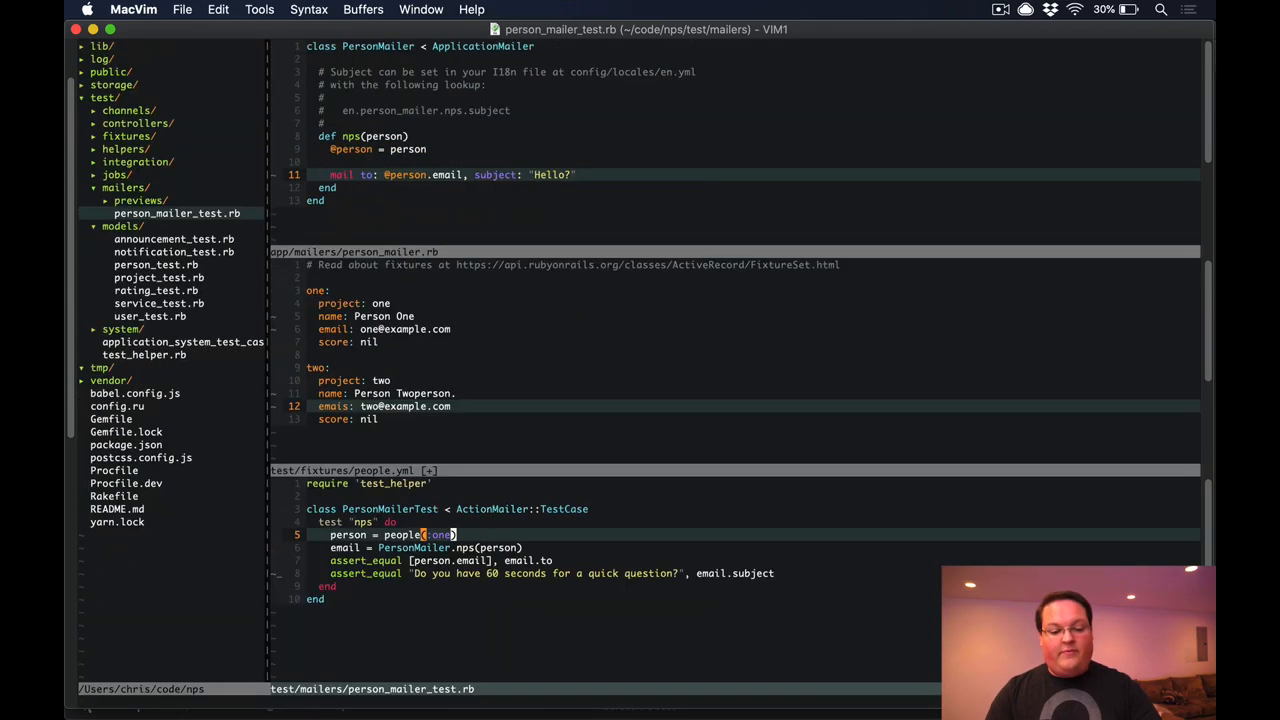
key(V)
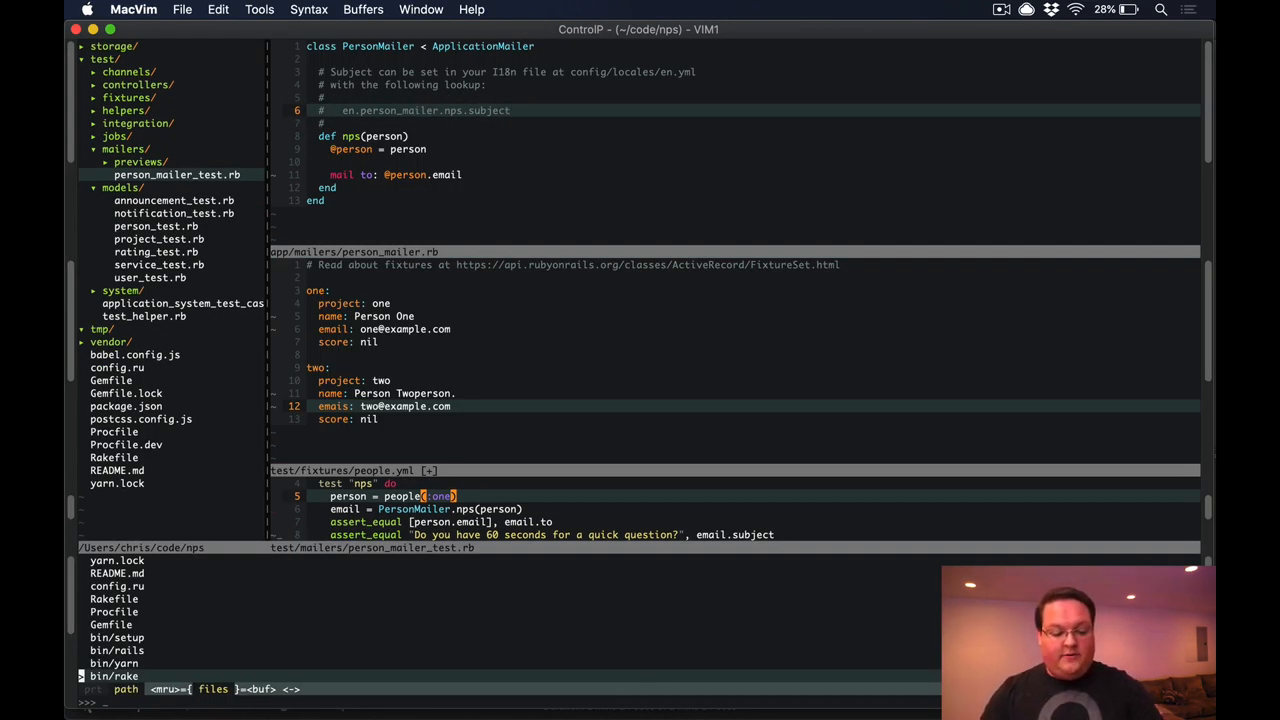
Add person_mailer: nps: subject: "Do you have 60 seconds for a quick question?" to config/locales/en.yml
text(local)
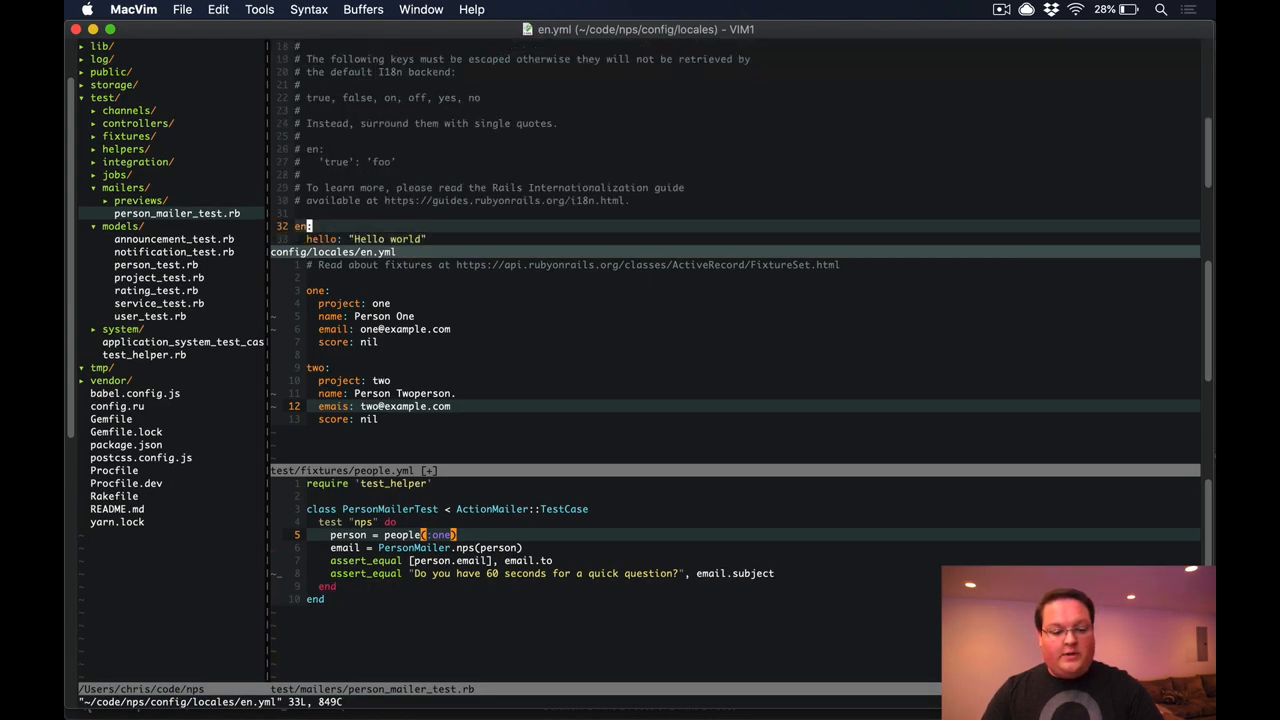
text(person_mailer:)
text(nps:)
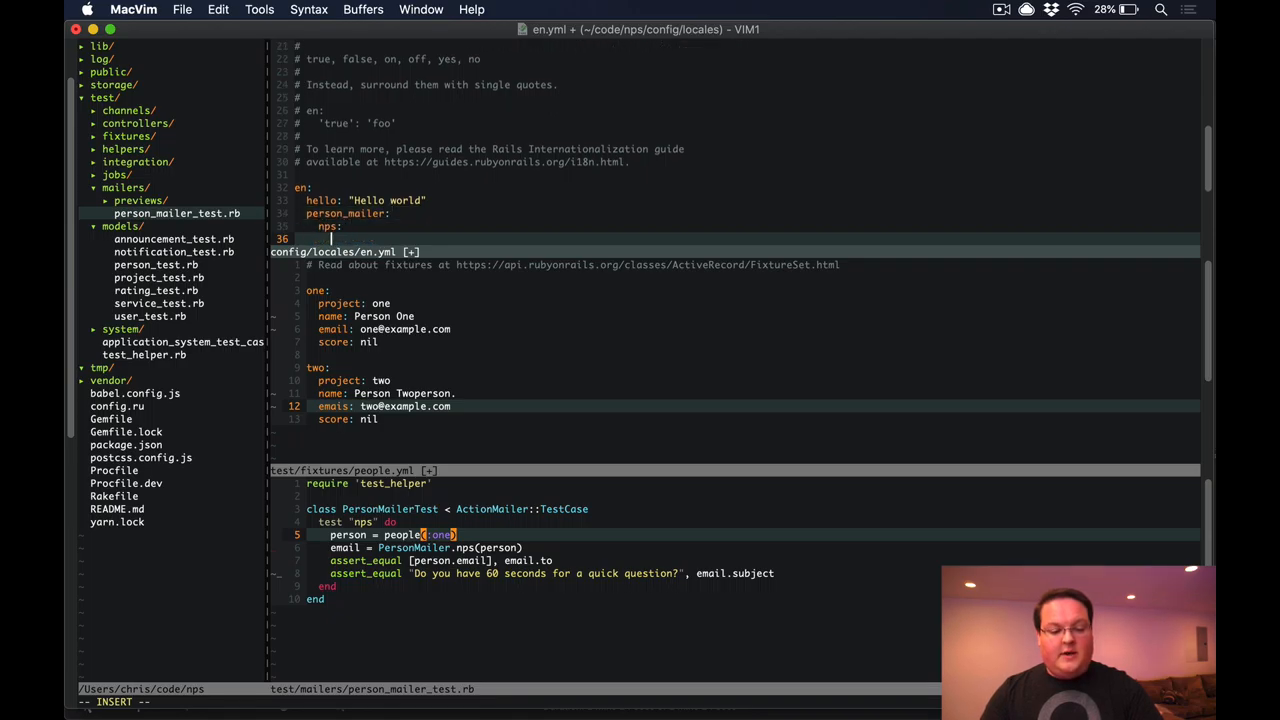
text(subject: "Do you have 60 s)
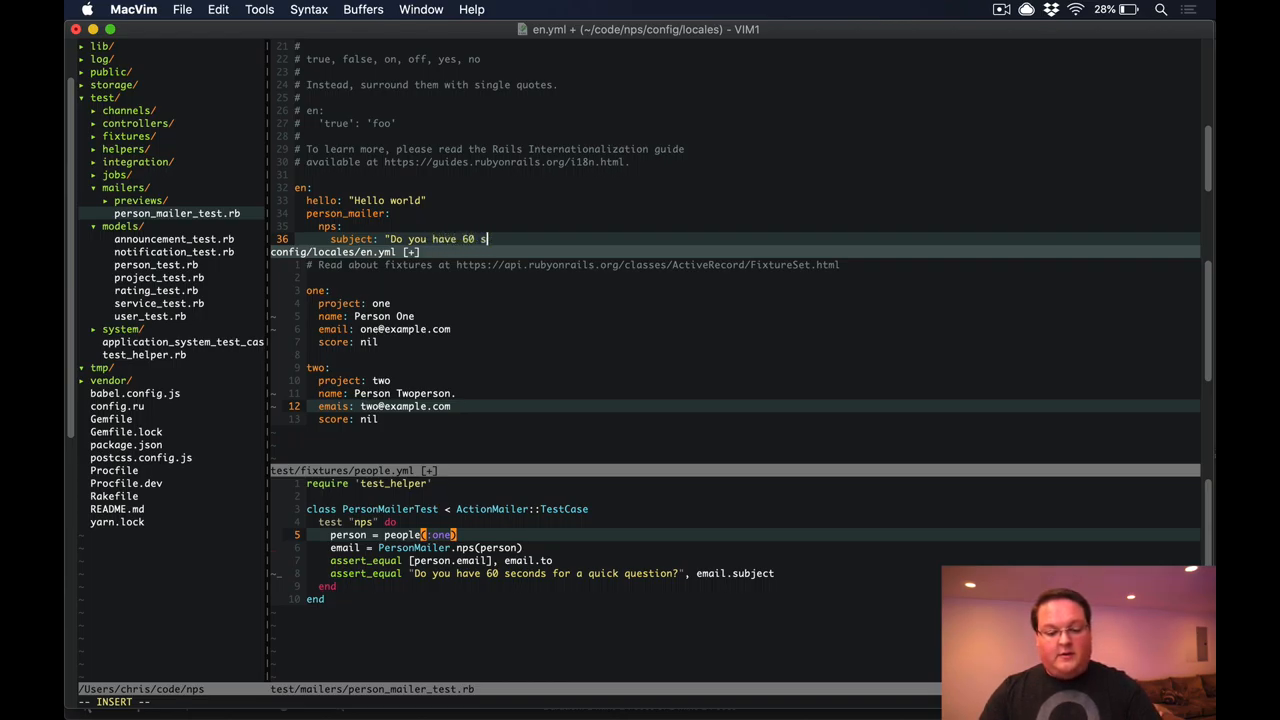
text(econds for a quic)
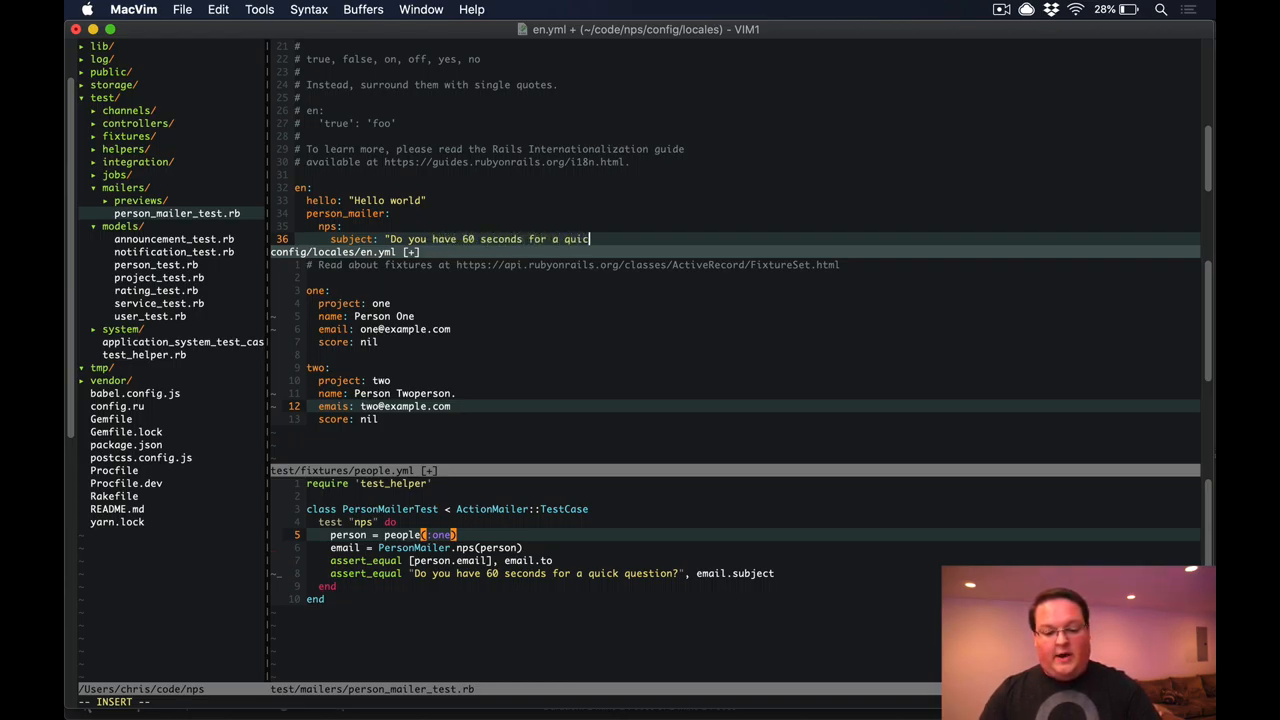
text(k question?)
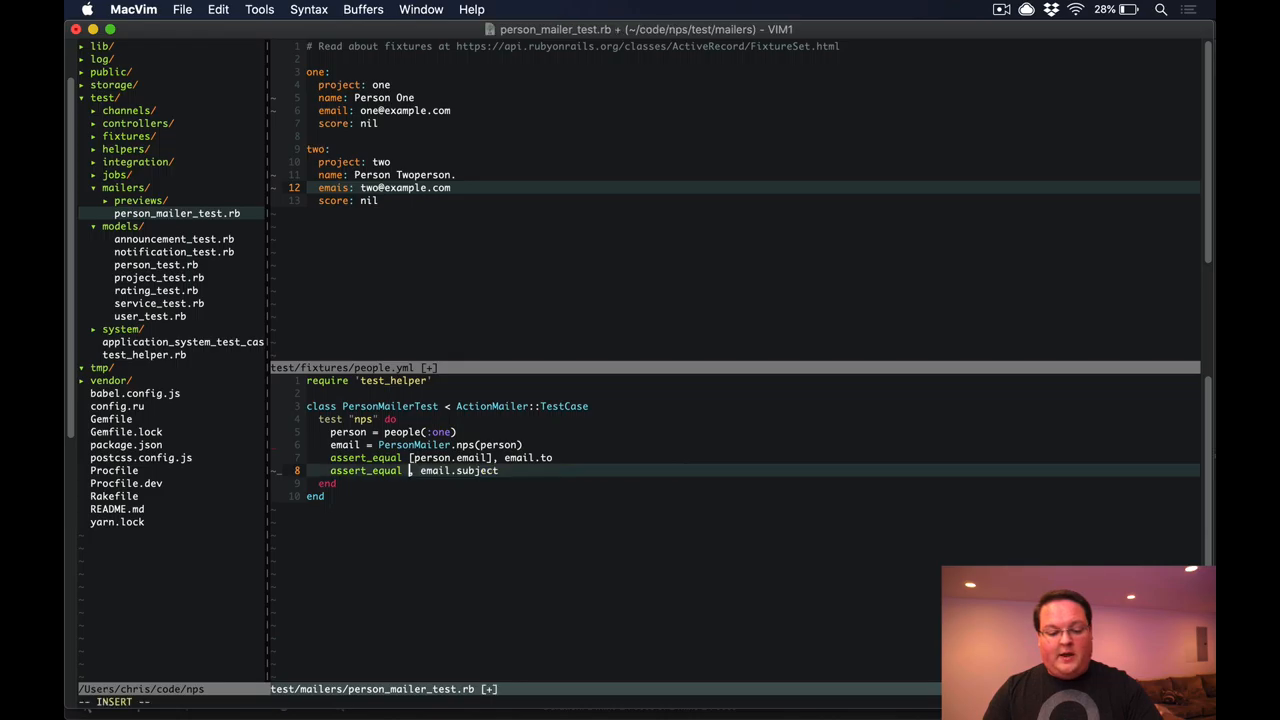
Assert the subject against I18n.t("person_mailer.nps.subject") and run the test to 0 failures
text(I18n)
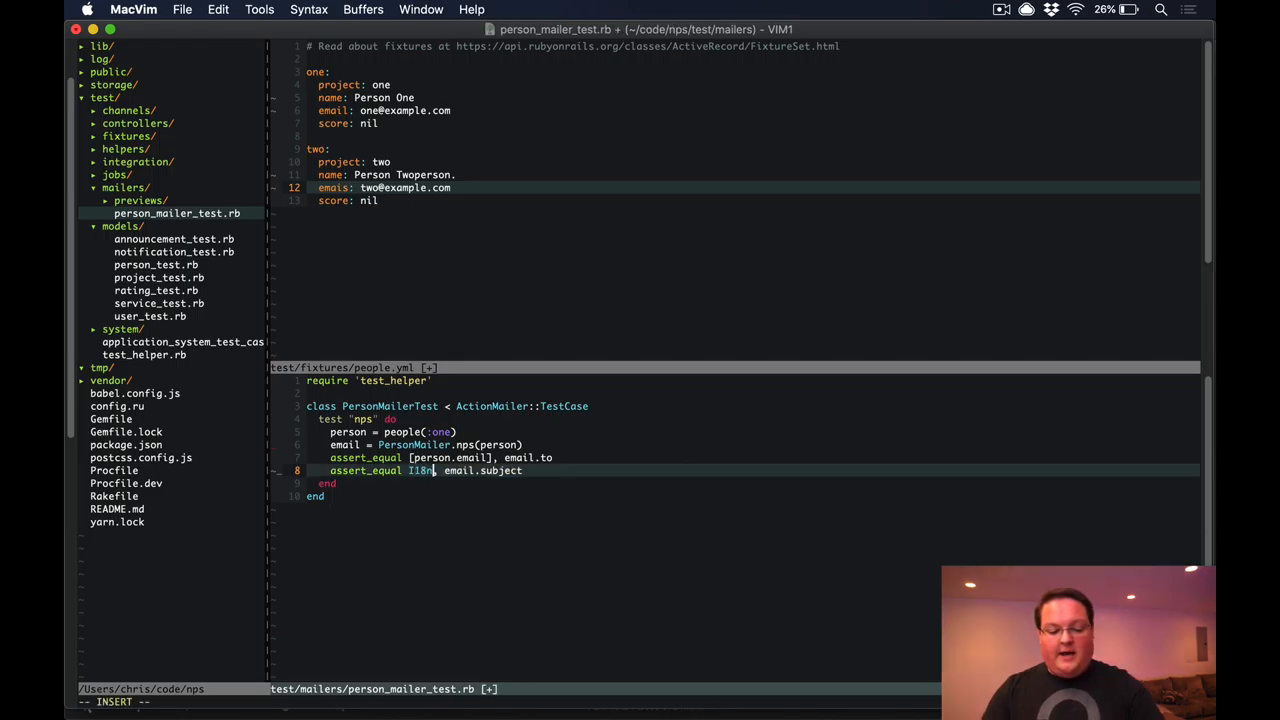
text(.t("person_mailer.nps.subject")
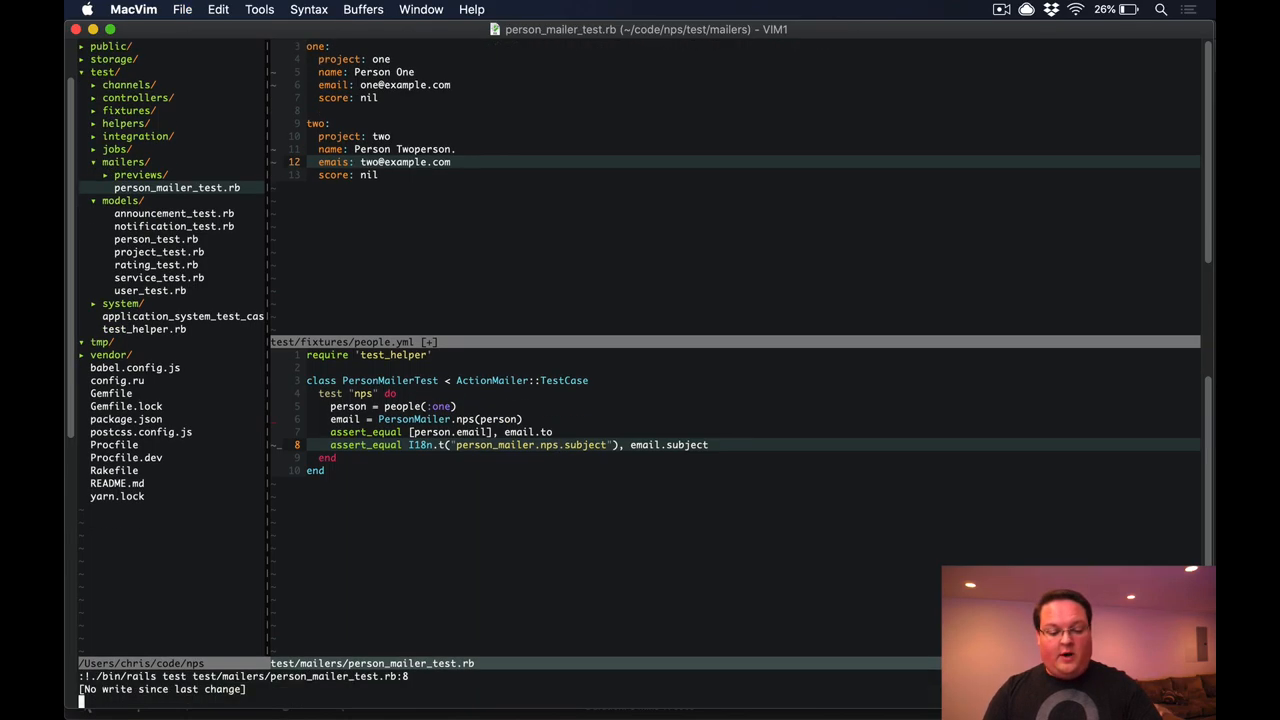
key(Return)
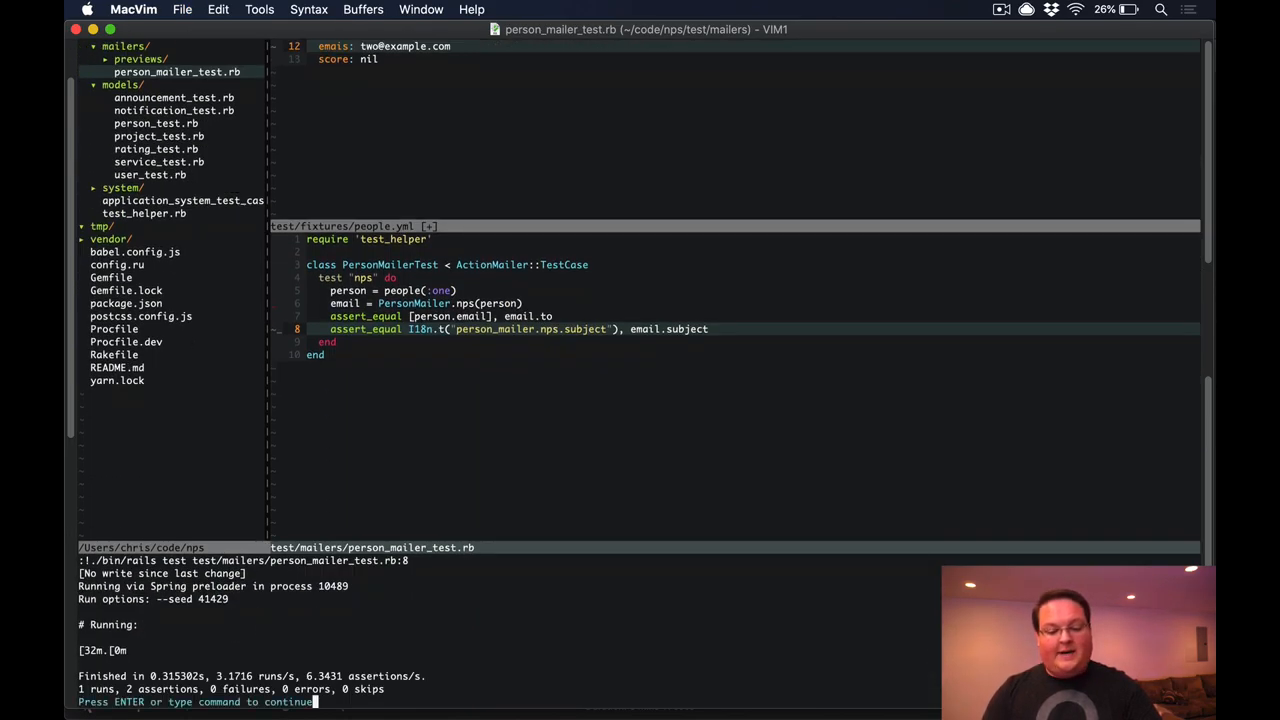